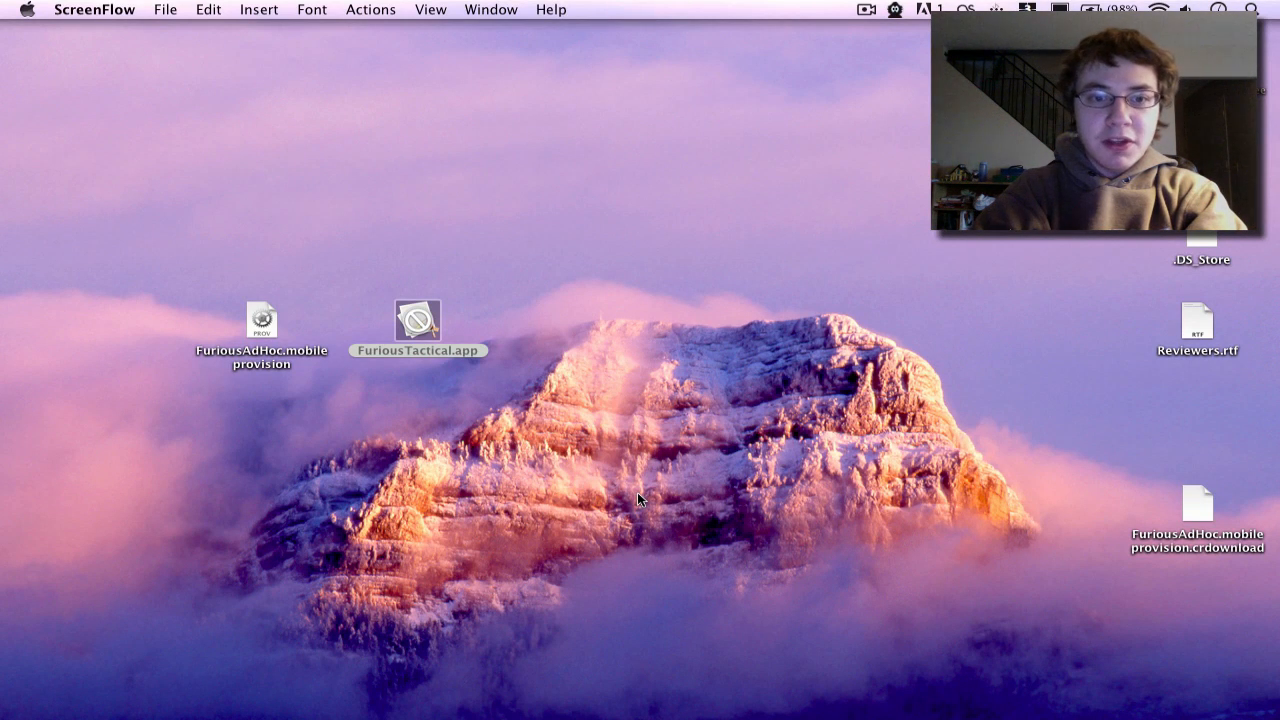
mouse_move(704, 448)
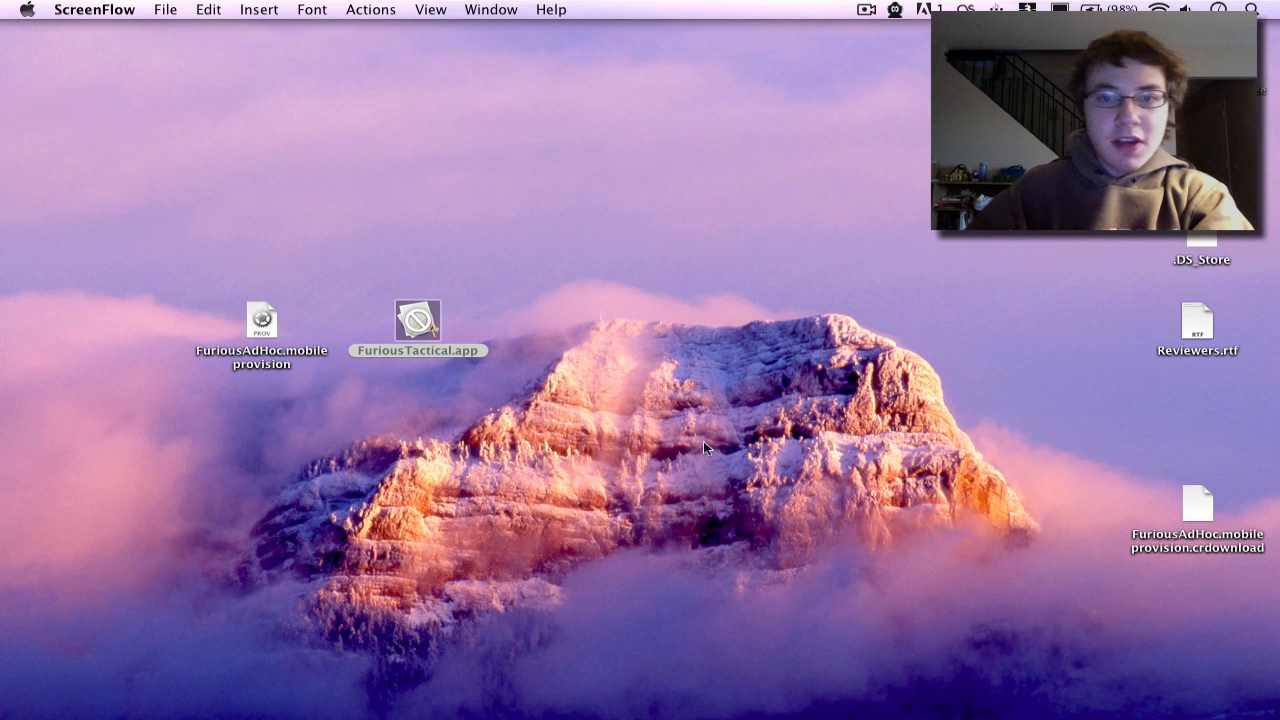
- Select FuriousTactical.app on the desktop beside the FuriousAdHoc.mobileprovision profile
left_click(418, 320)
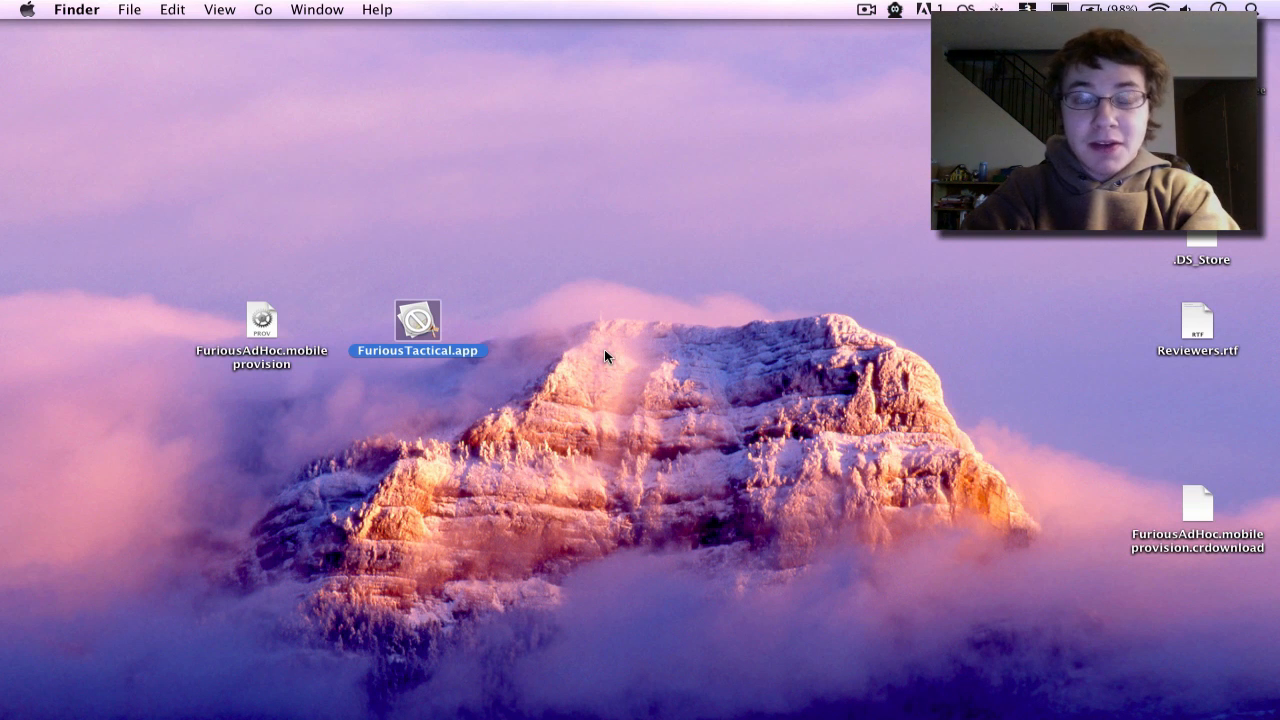
mouse_move(350, 284)
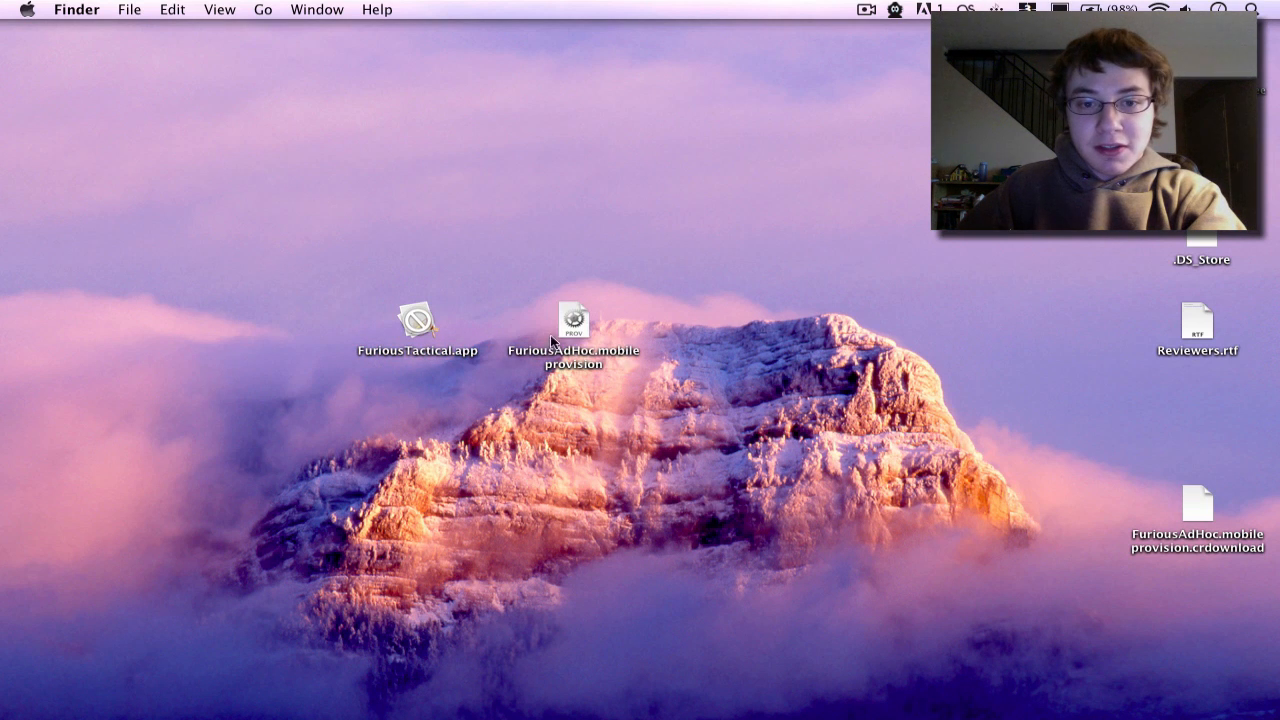
- Add FuriousAdHoc.mobileprovision to iTunes, replacing the existing profile, then drag in FuriousTactical.app
left_click(572, 320)
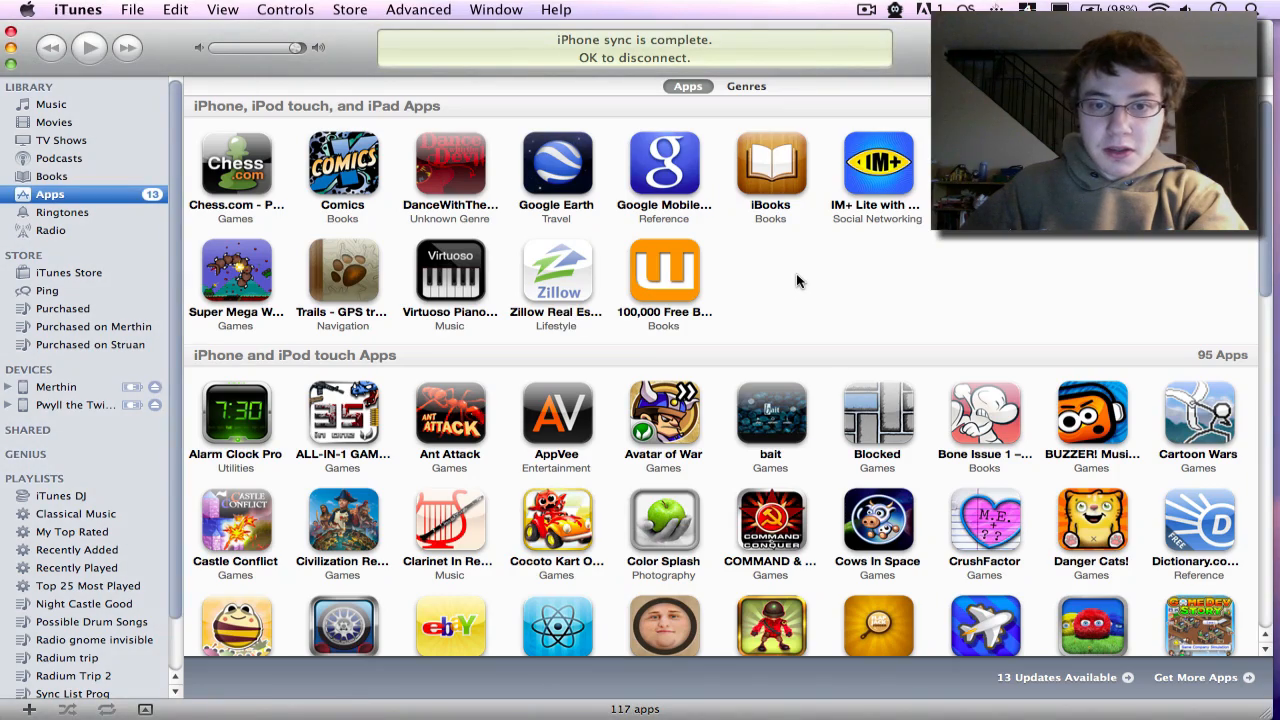
mouse_move(610, 260)
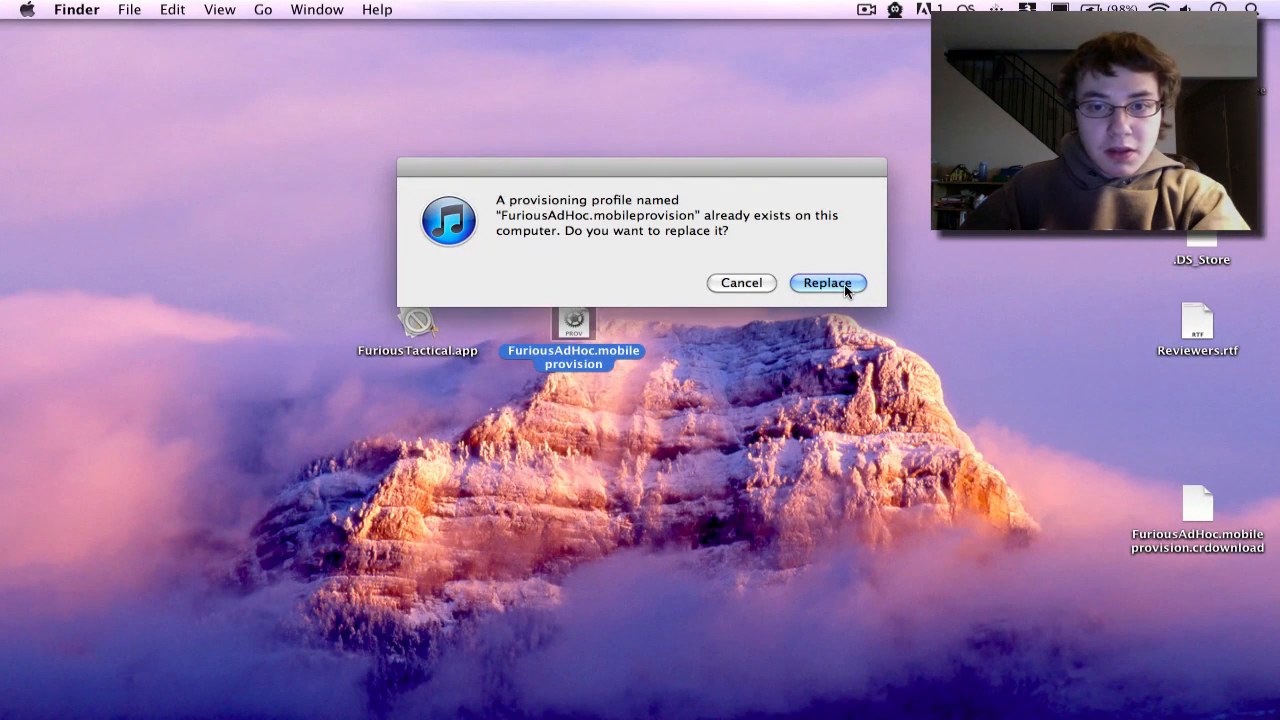
left_click(828, 282)
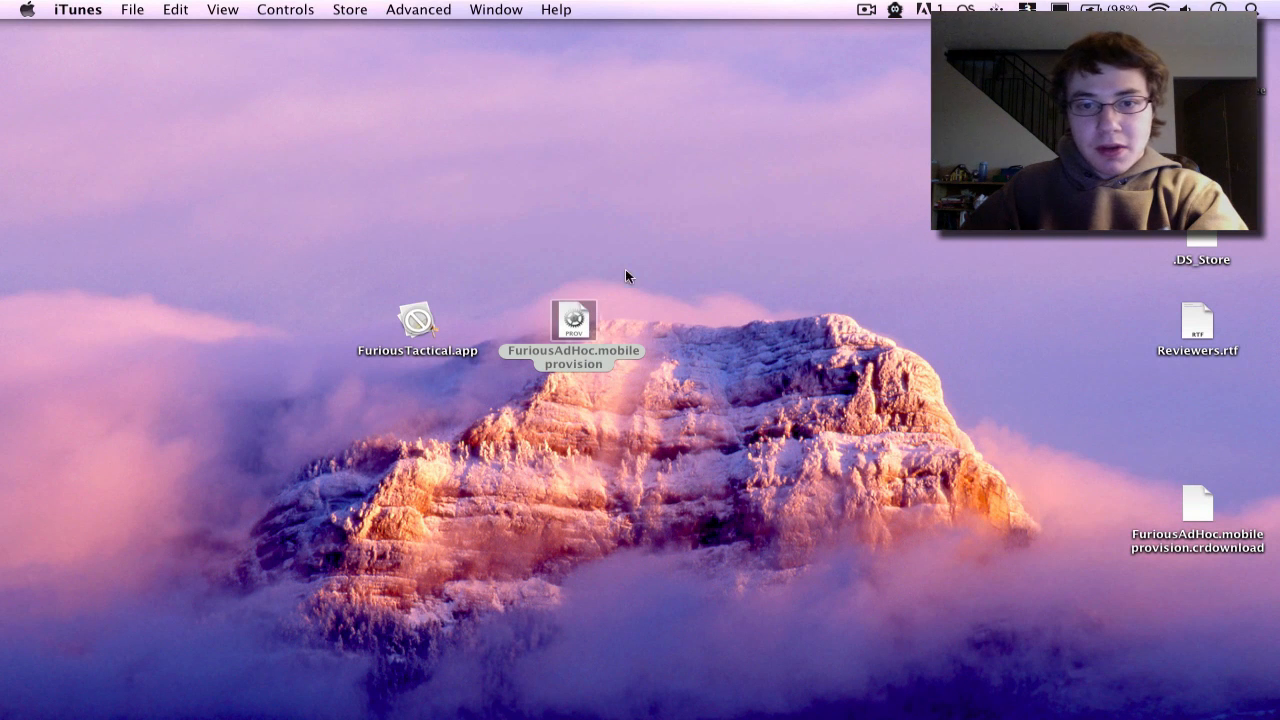
left_click(416, 318)
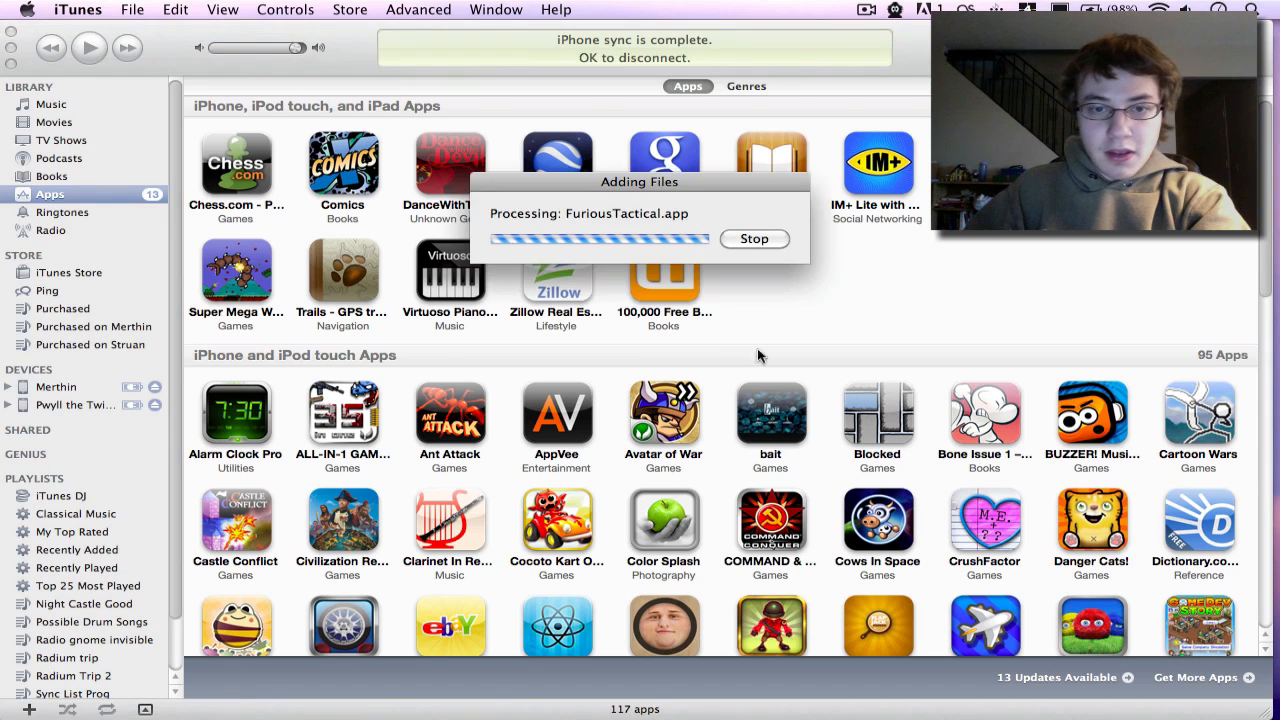
- Locate FuriousTactical in the Apps library, now counting 118 apps
scroll("down", 3)
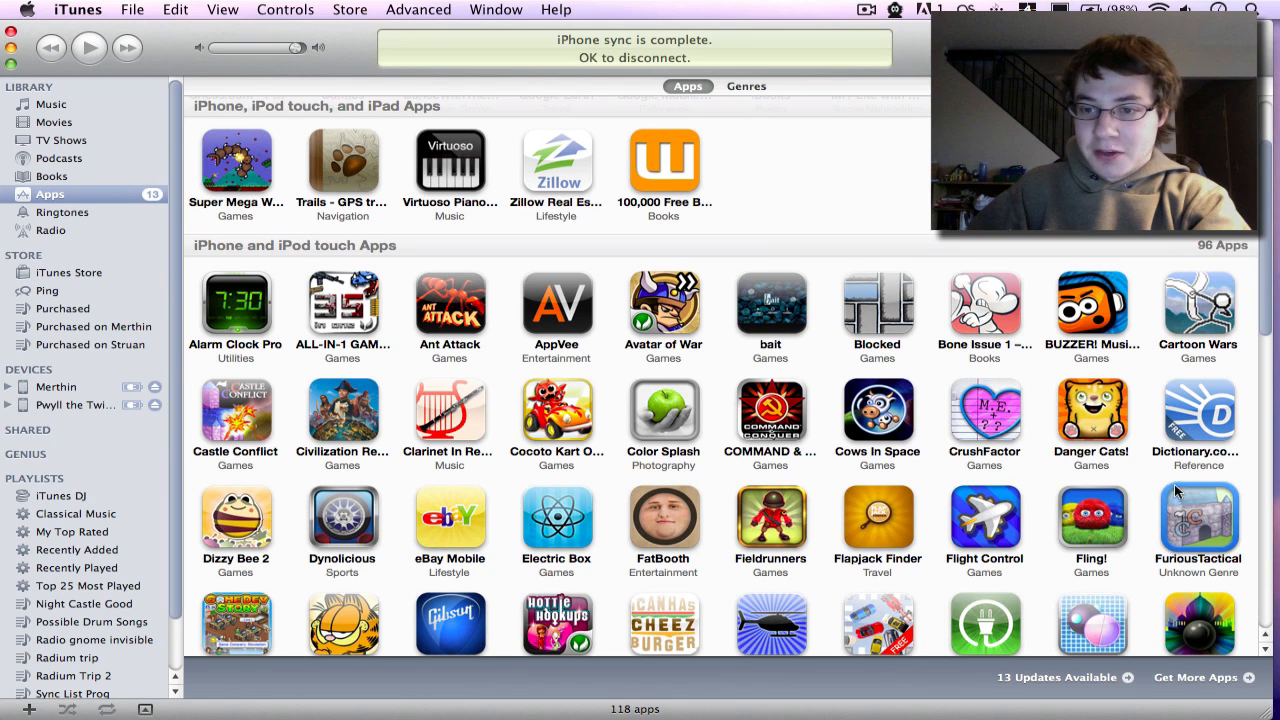
mouse_move(1182, 546)
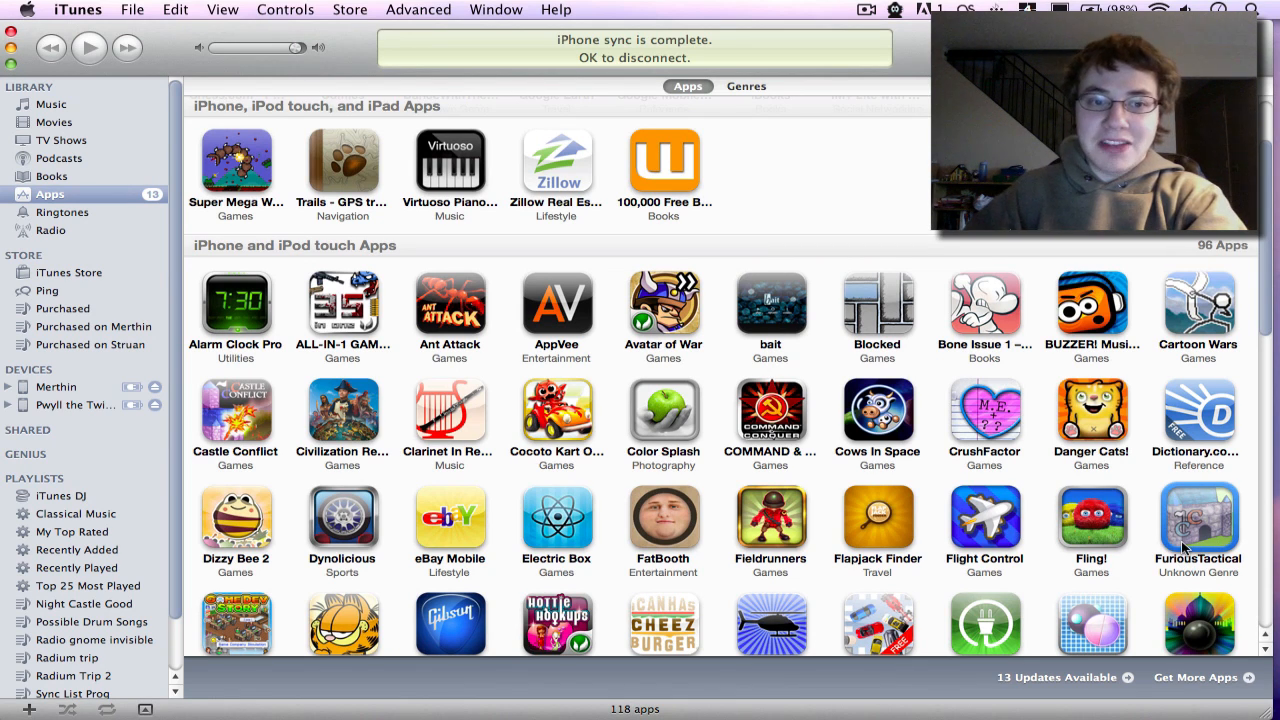
mouse_move(1150, 494)
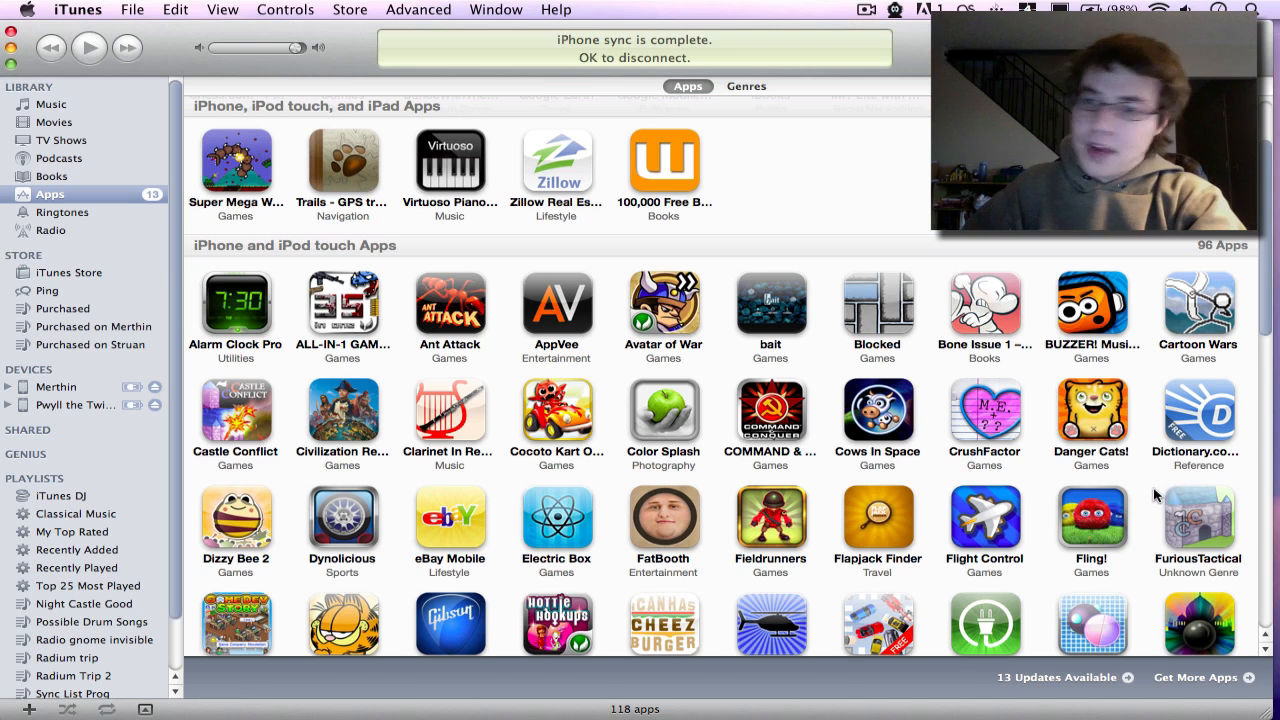
mouse_move(1148, 488)
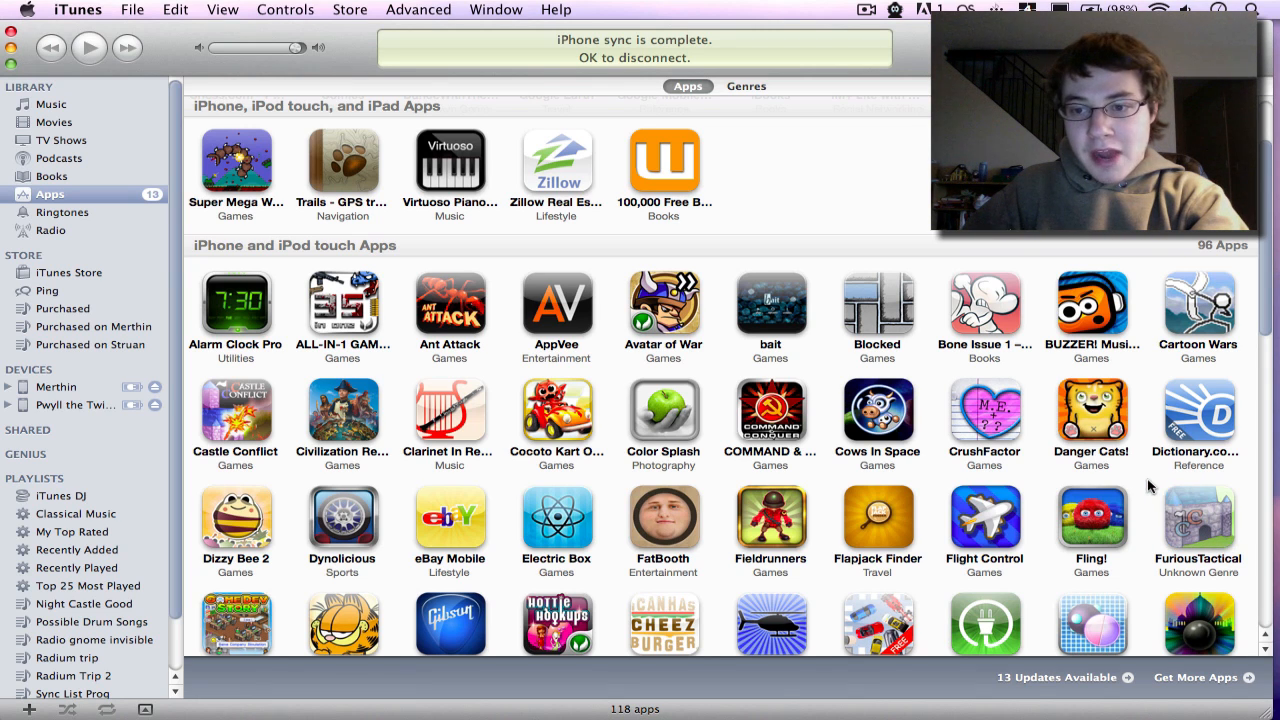
mouse_move(96, 410)
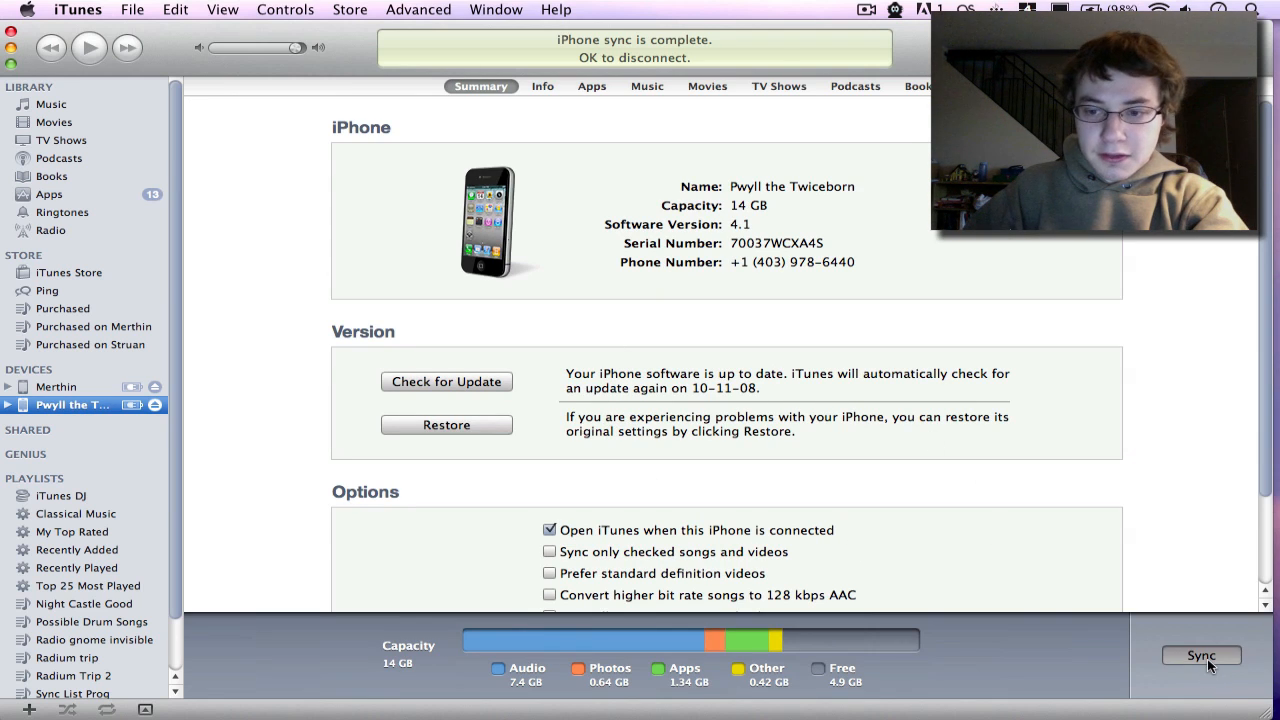
- Sync the iPhone with the library and go to its Apps sync list
left_click(1200, 656)
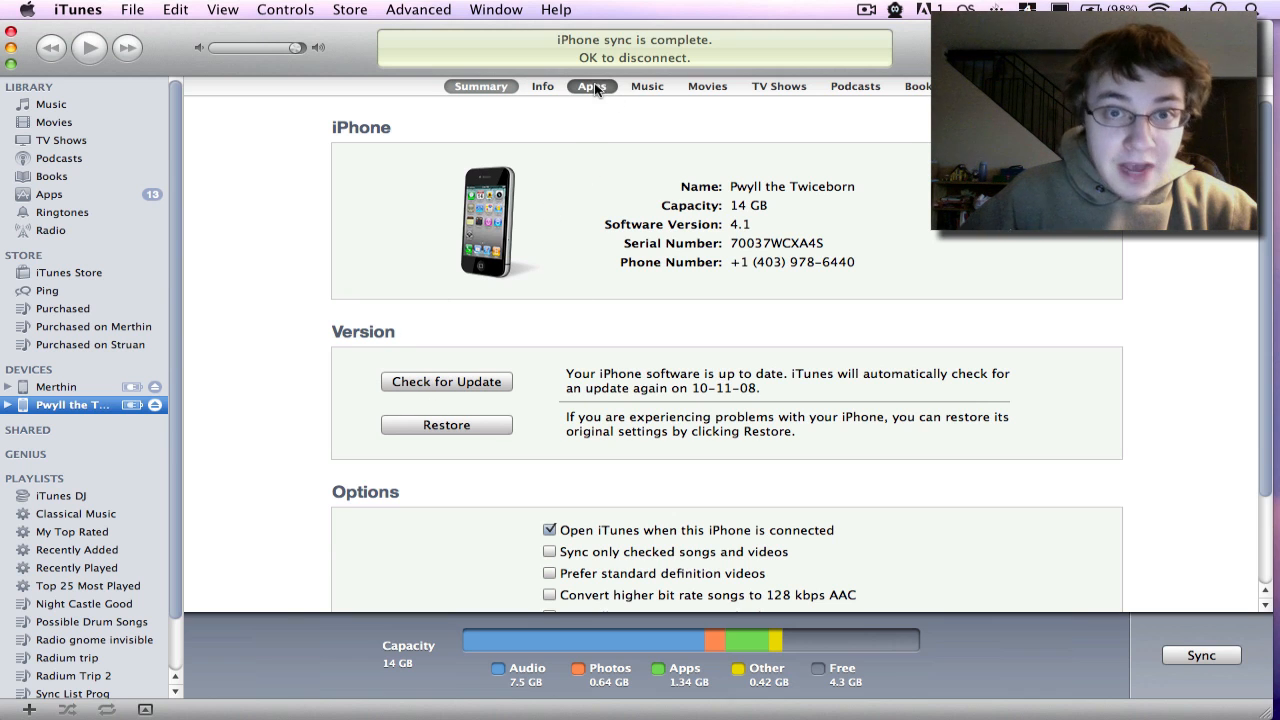
left_click(592, 86)
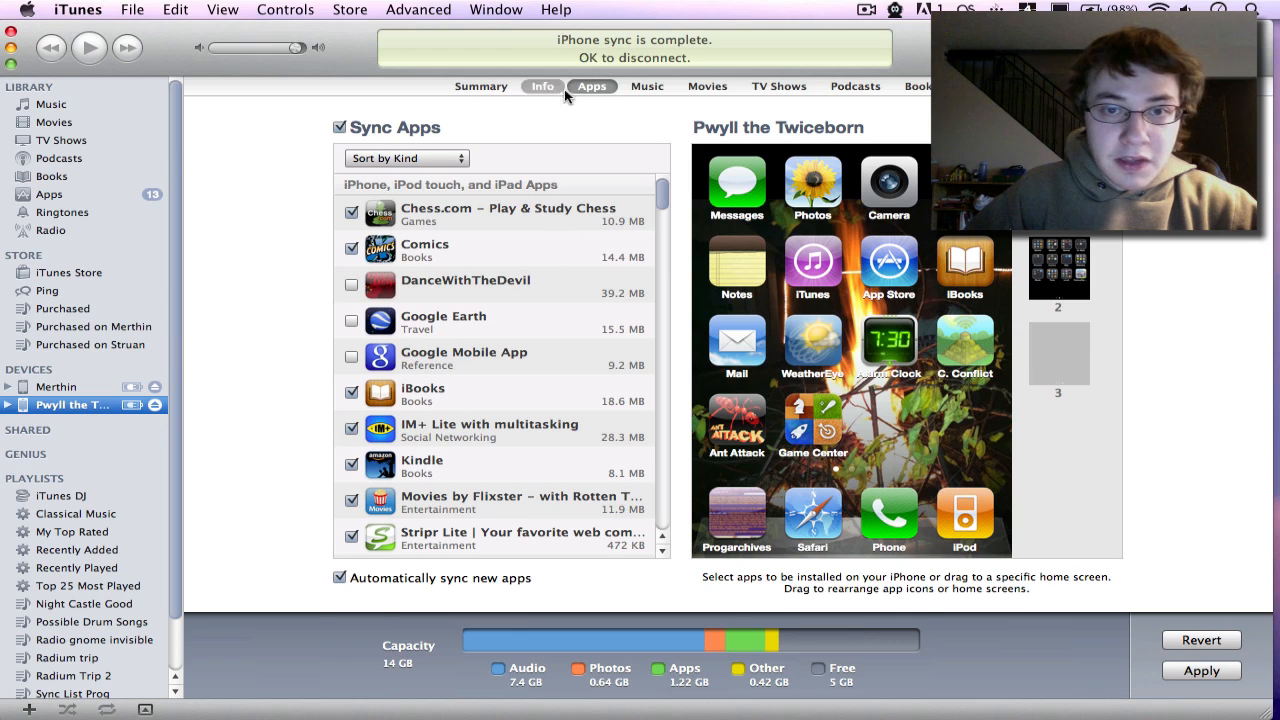
- Find FuriousTactical (23.2 MB) in the Sync Apps list and toggle its sync checkbox
scroll("down", 3)
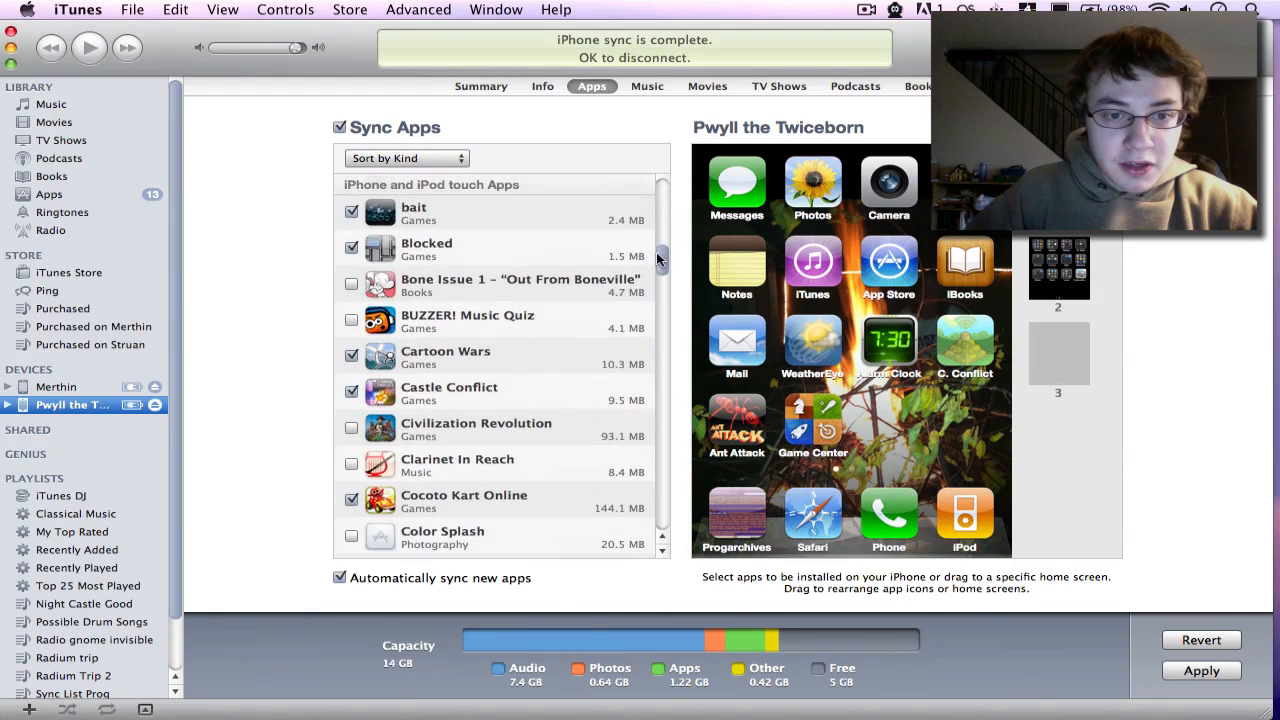
scroll("down", 3)
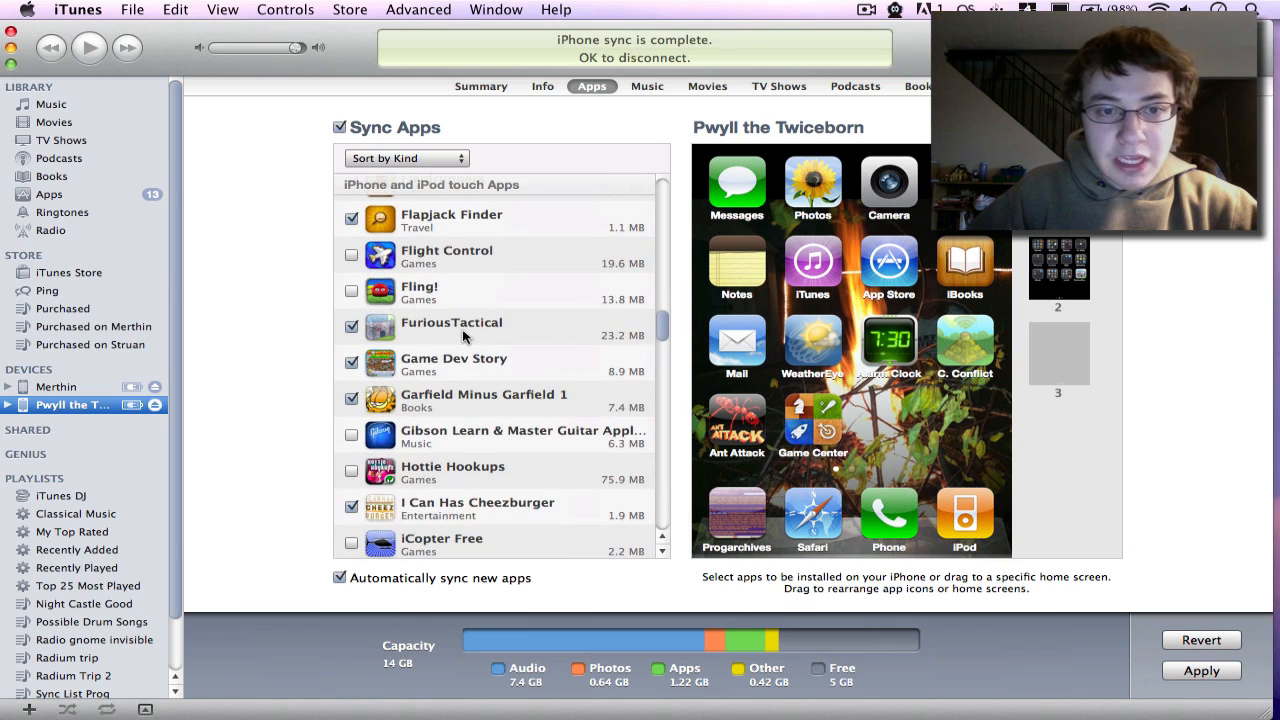
left_click(452, 328)
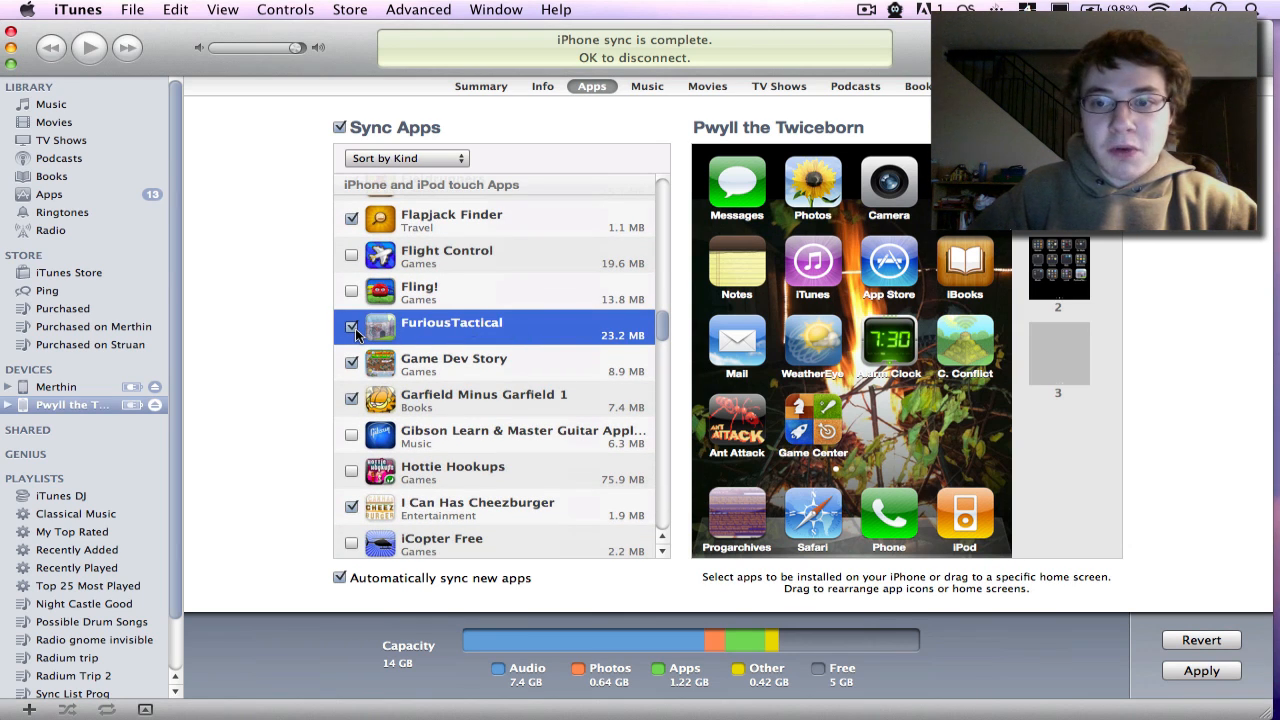
mouse_move(912, 444)
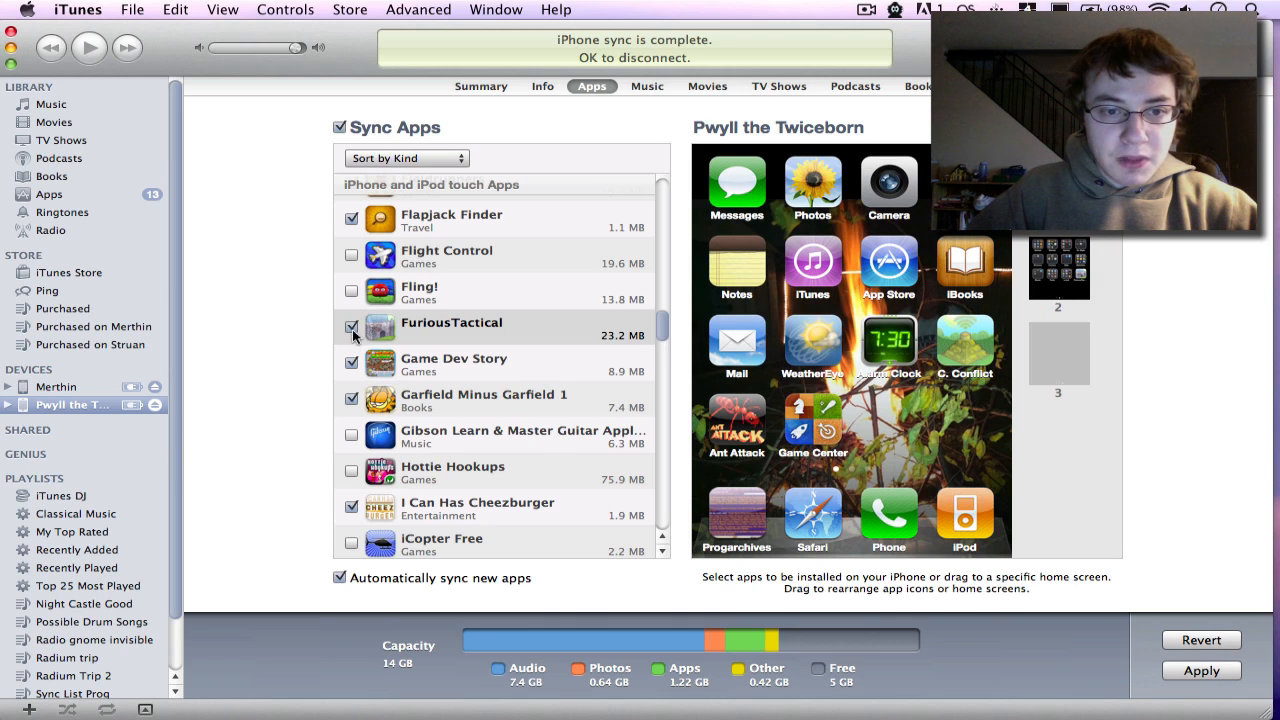
left_click(1058, 268)
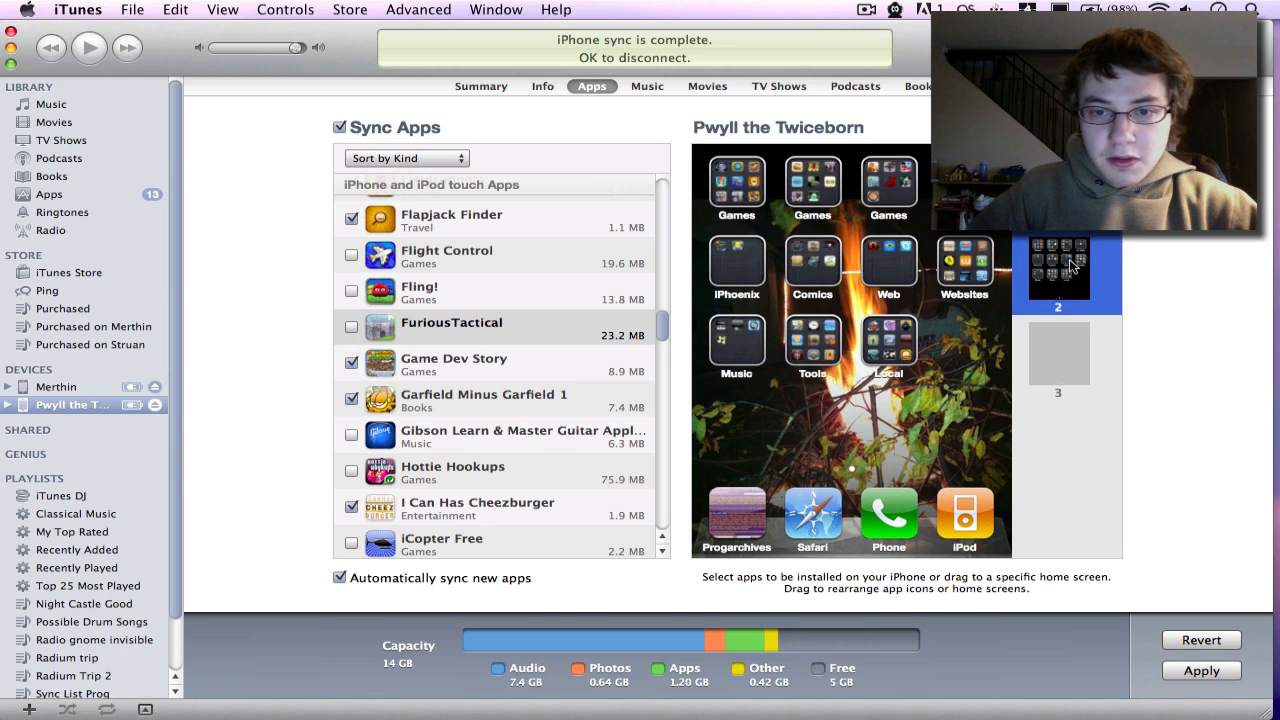